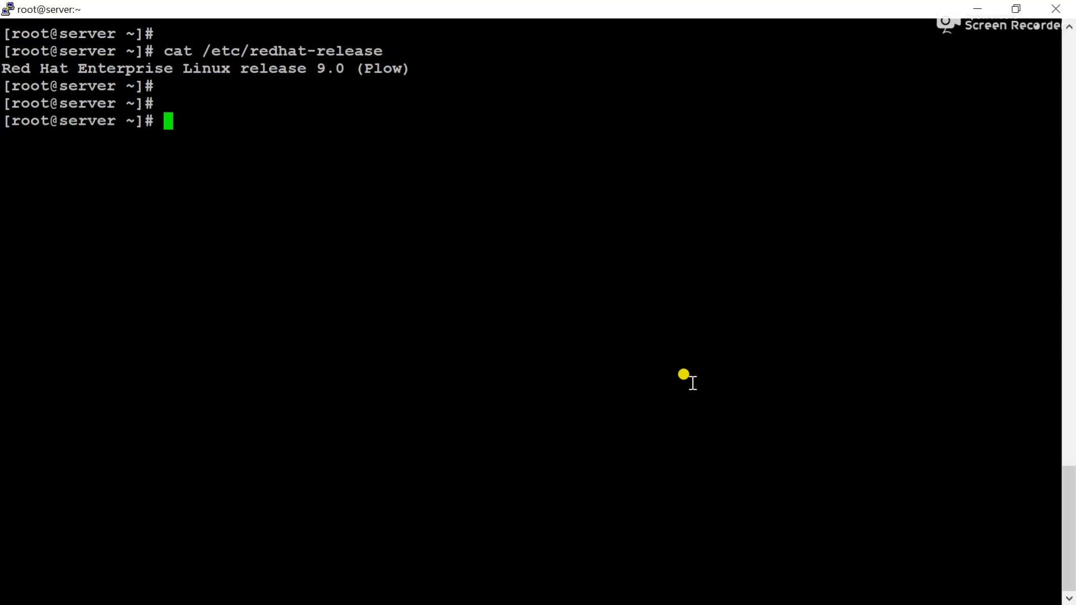
Run blkid to identify /dev/sr0 as the iso9660 RHEL-9-0-0-BaseOS-x86_64 disc
type("blki")
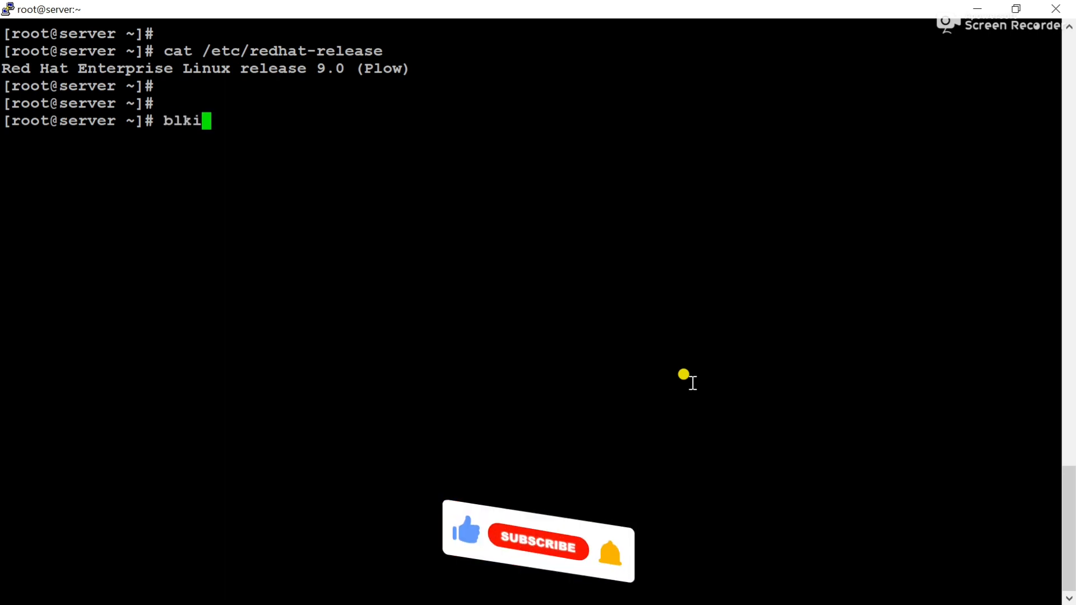
key("Return")
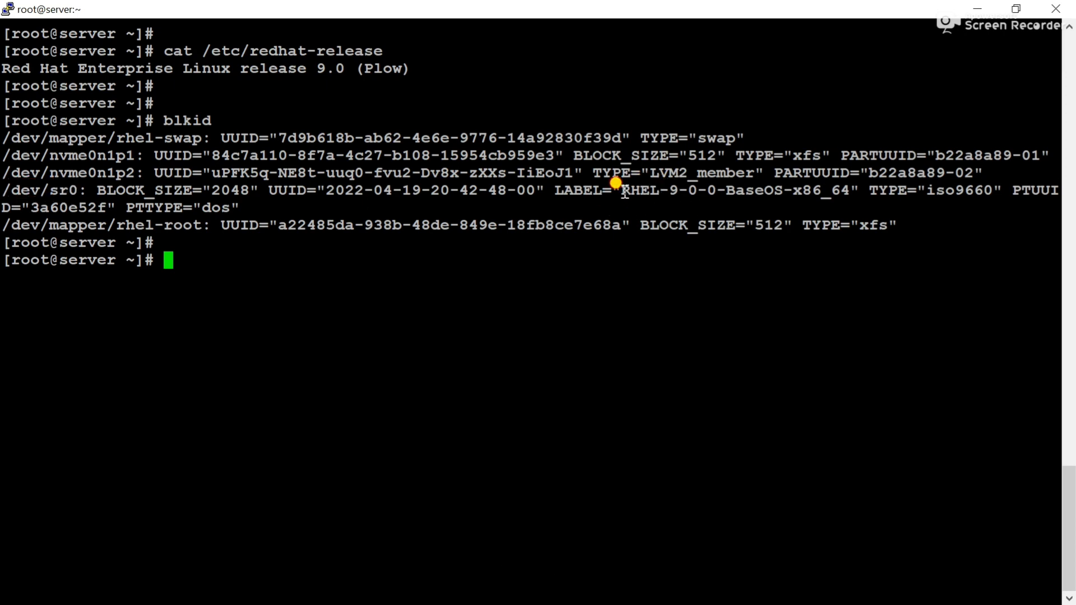
mouse_move(743, 200)
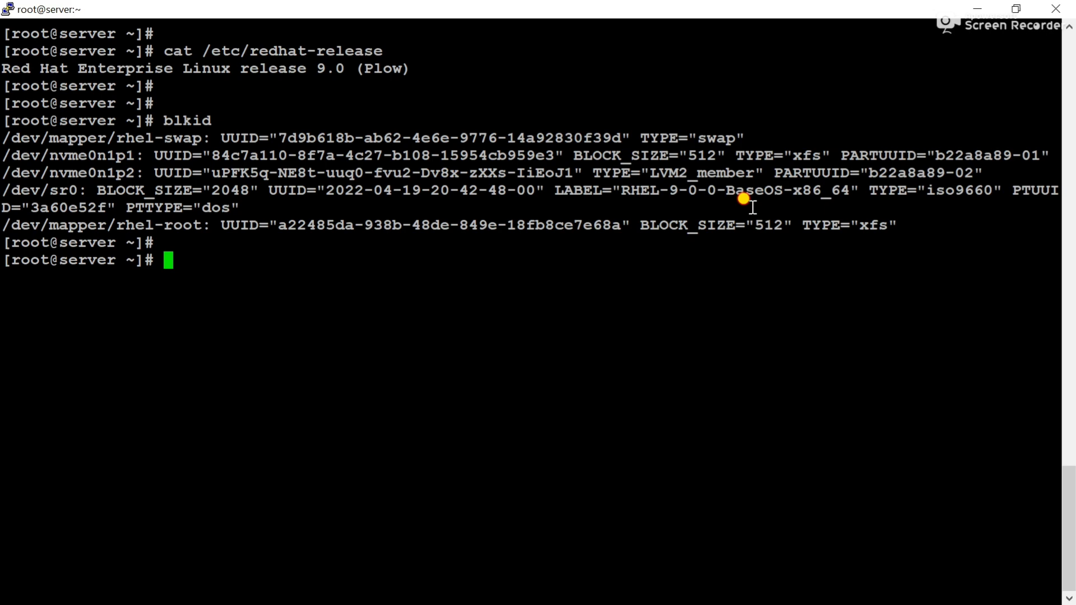
key("Return")
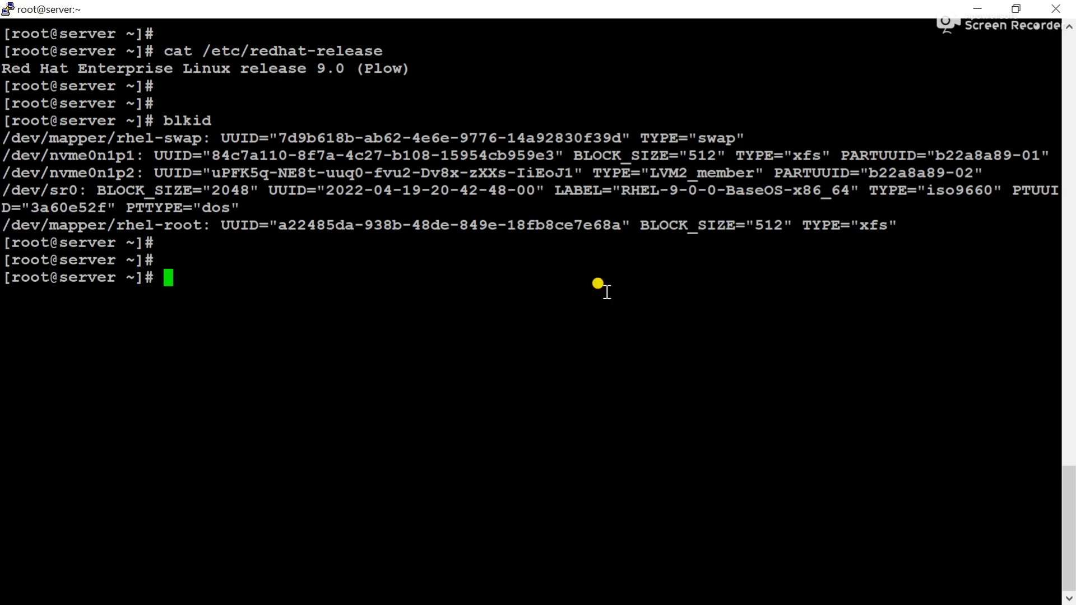
Create the /dvd directory with mkdir
type("mkd")
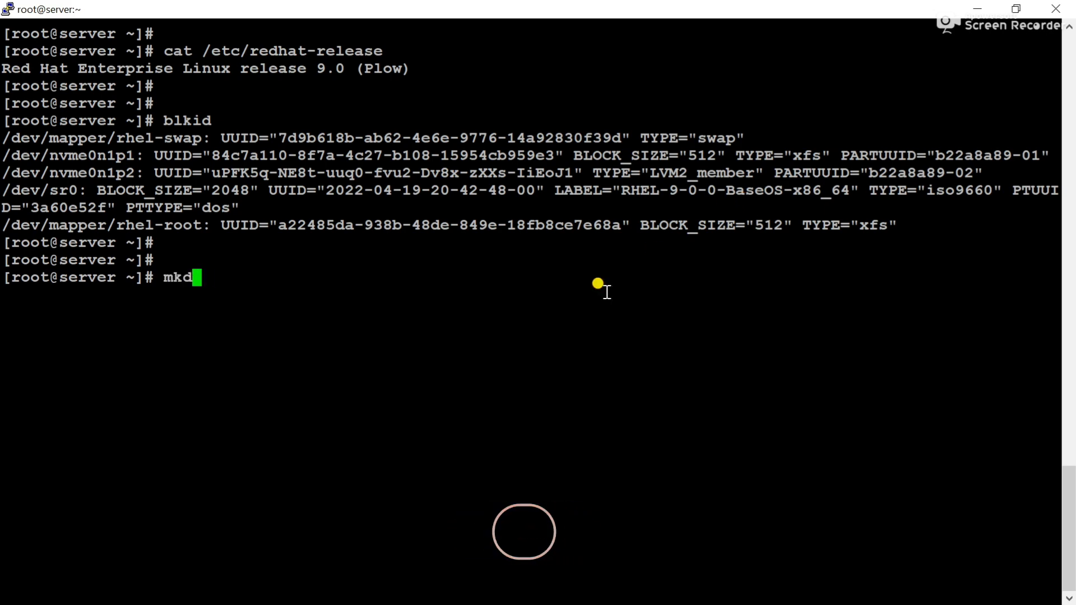
type("ir /dvd")
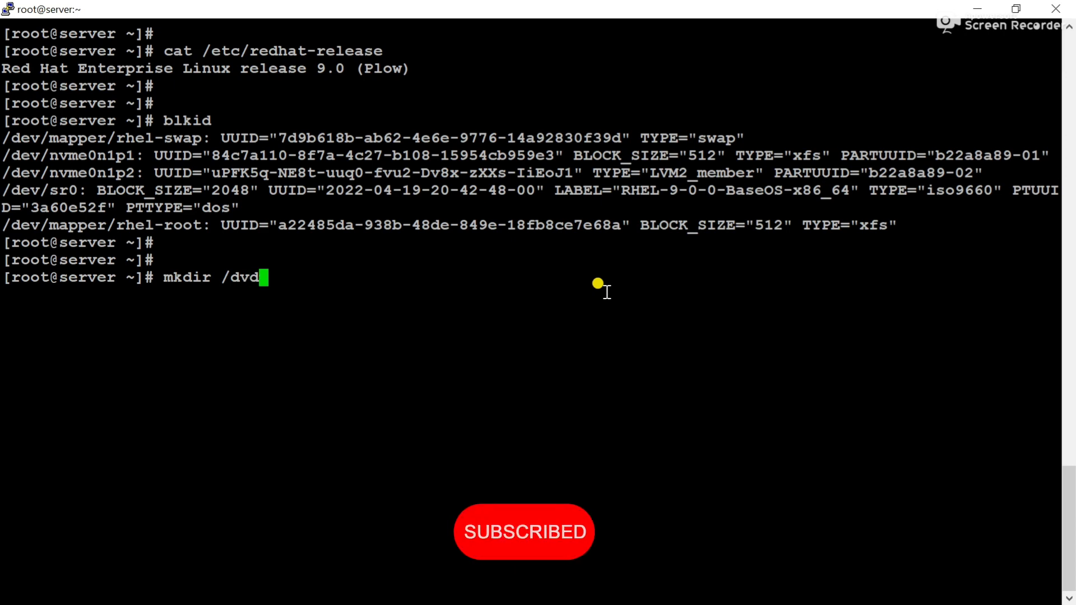
key("Return")
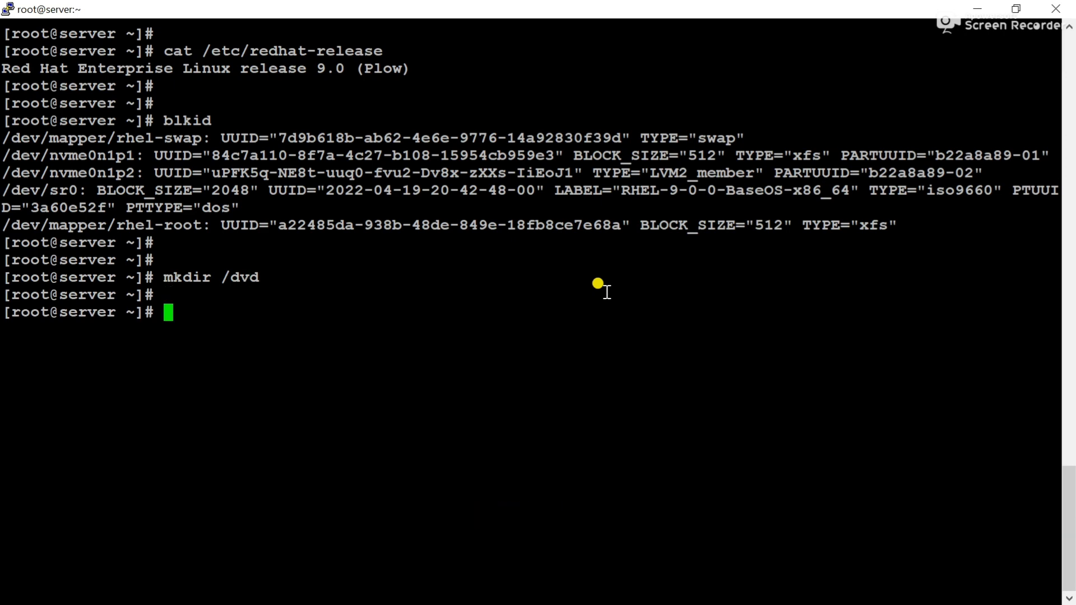
Loop-mount the /dev/sr0 disc on /dvd with mount -o loop
type("moun")
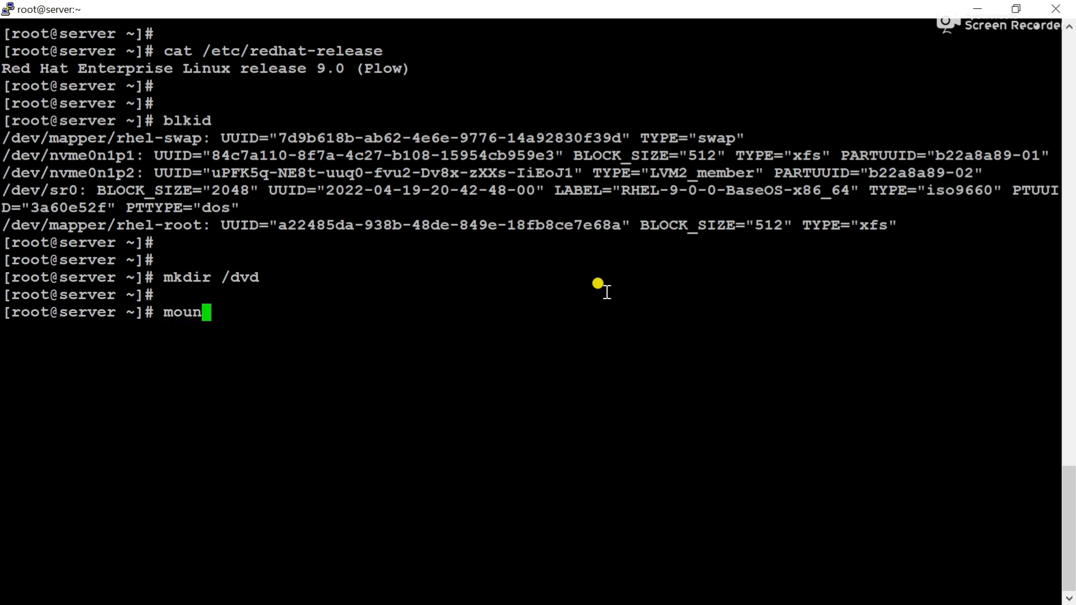
type("-o l")
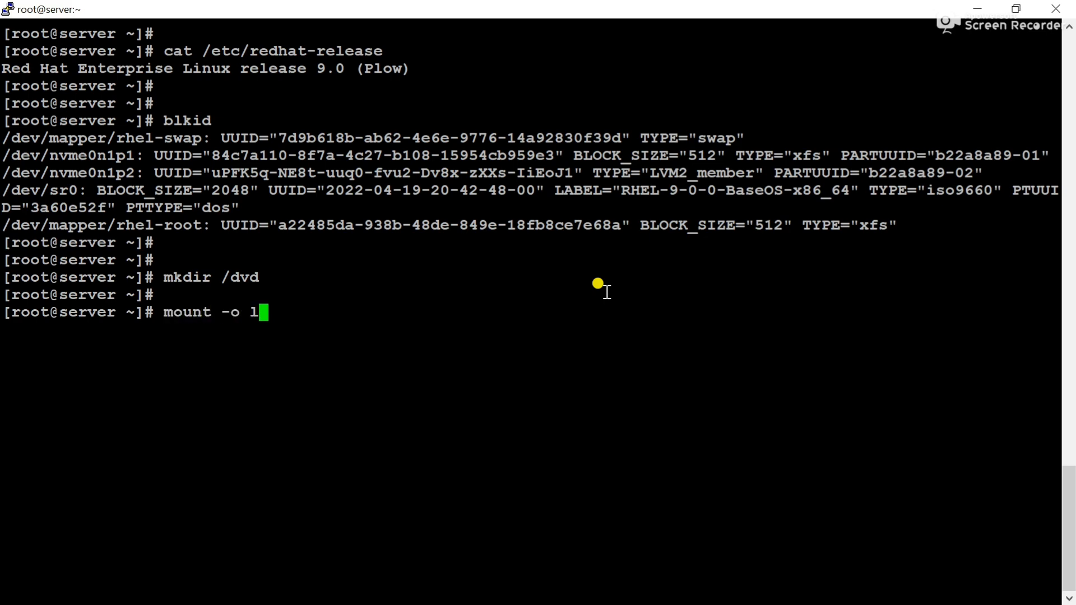
type("oop /")
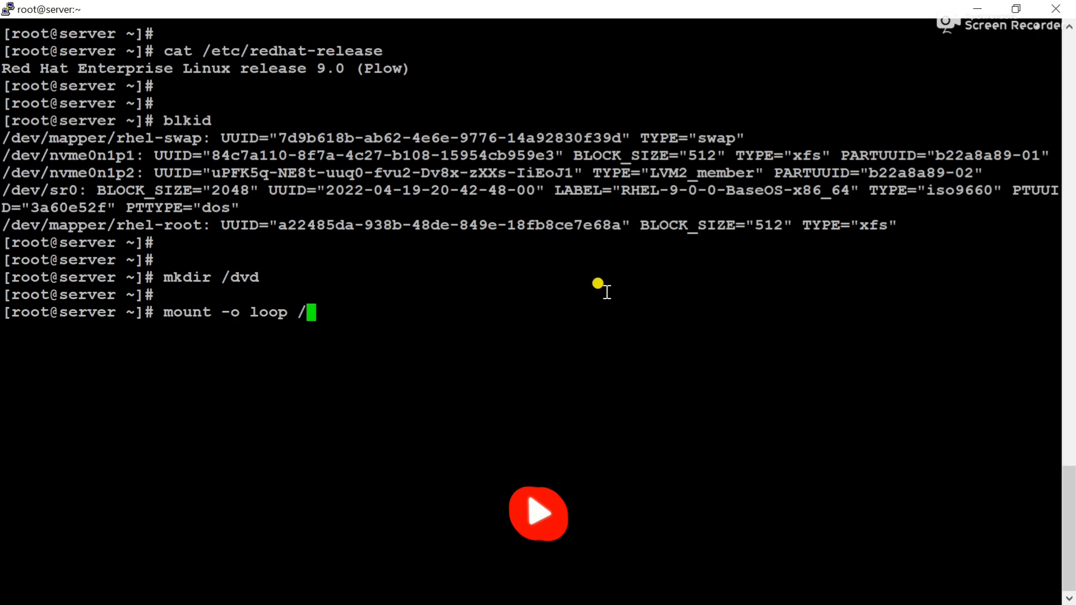
type("de")
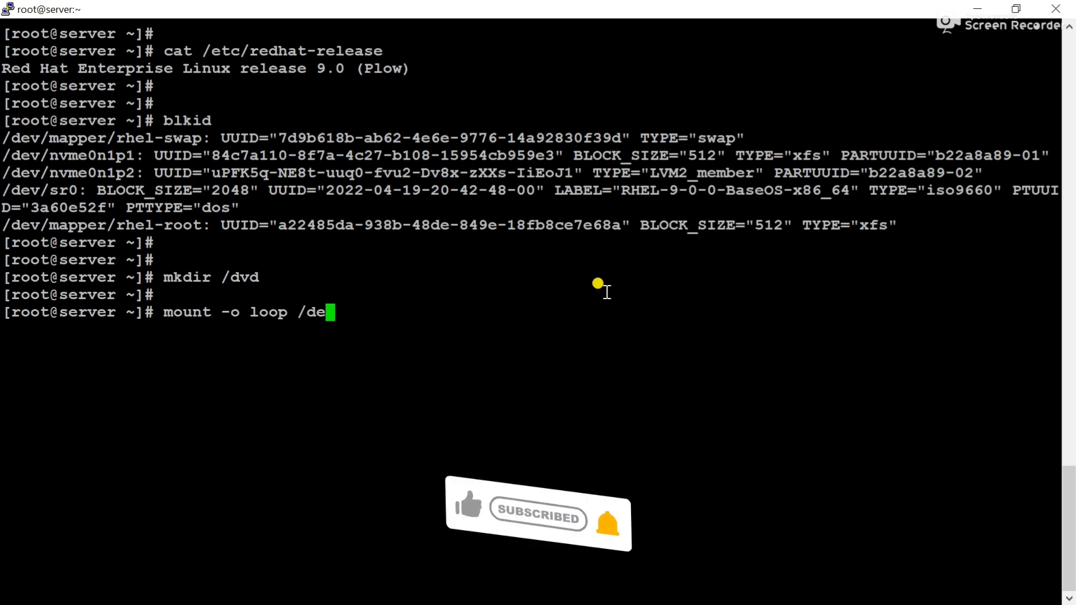
type("v/sr0")
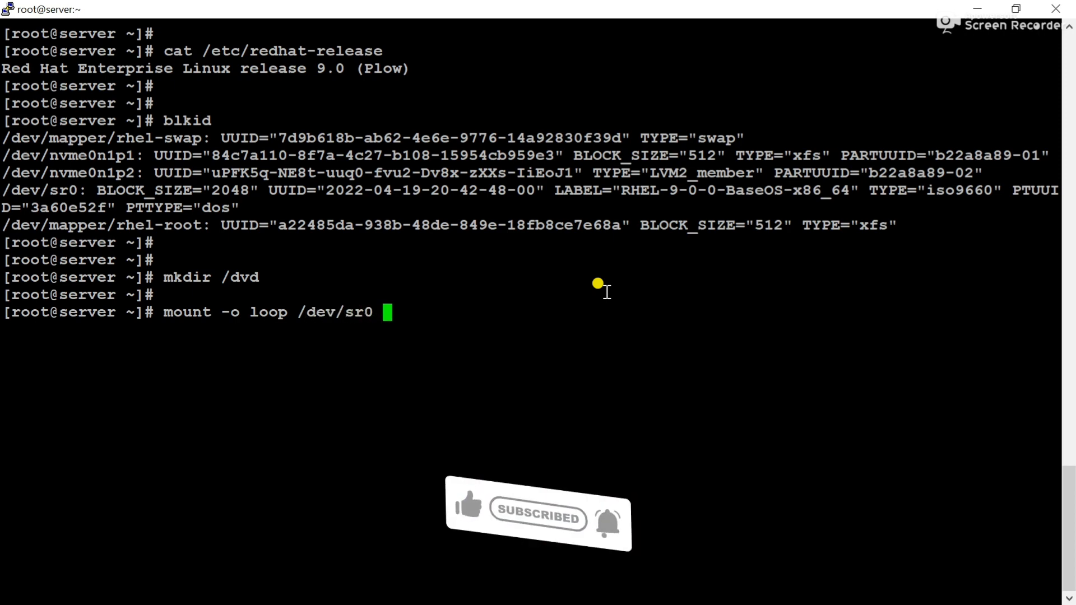
type("/dvd")
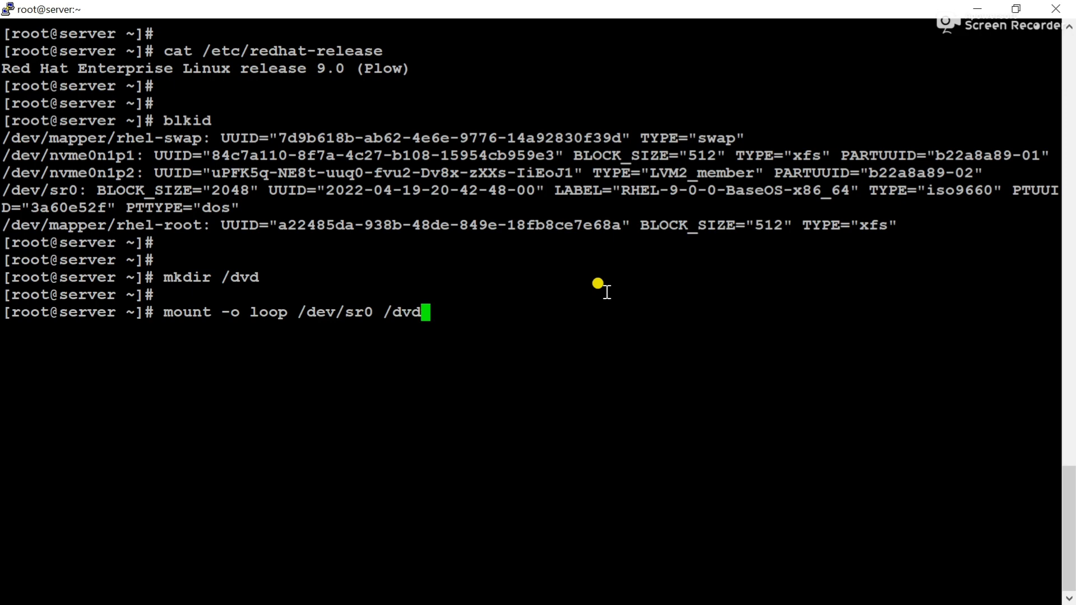
key("Return")
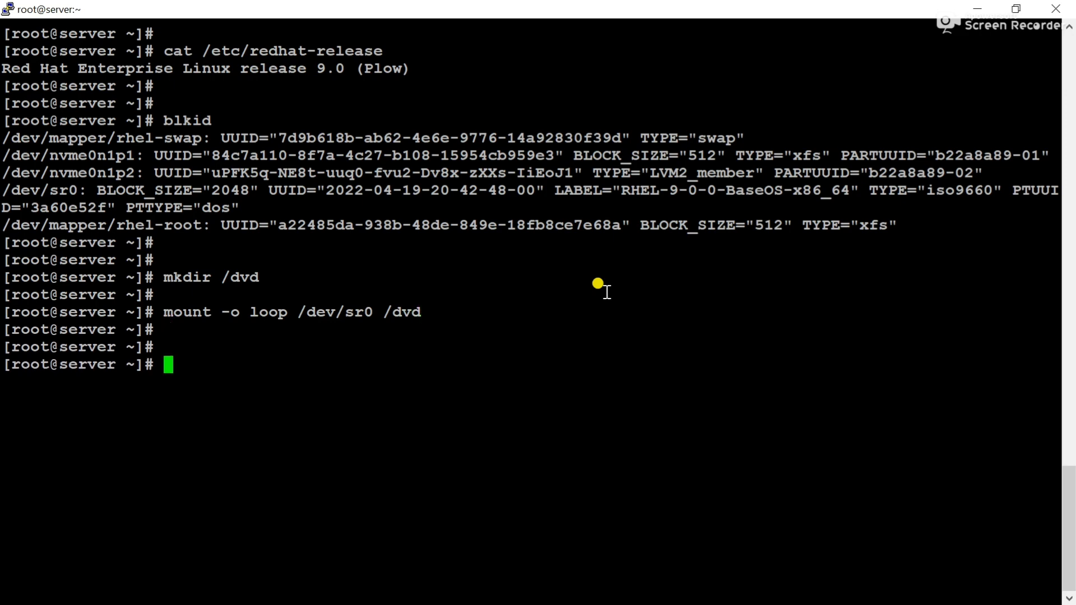
Start typing df -h to confirm /dev/loop0 is mounted on /dvd
type("df -h")
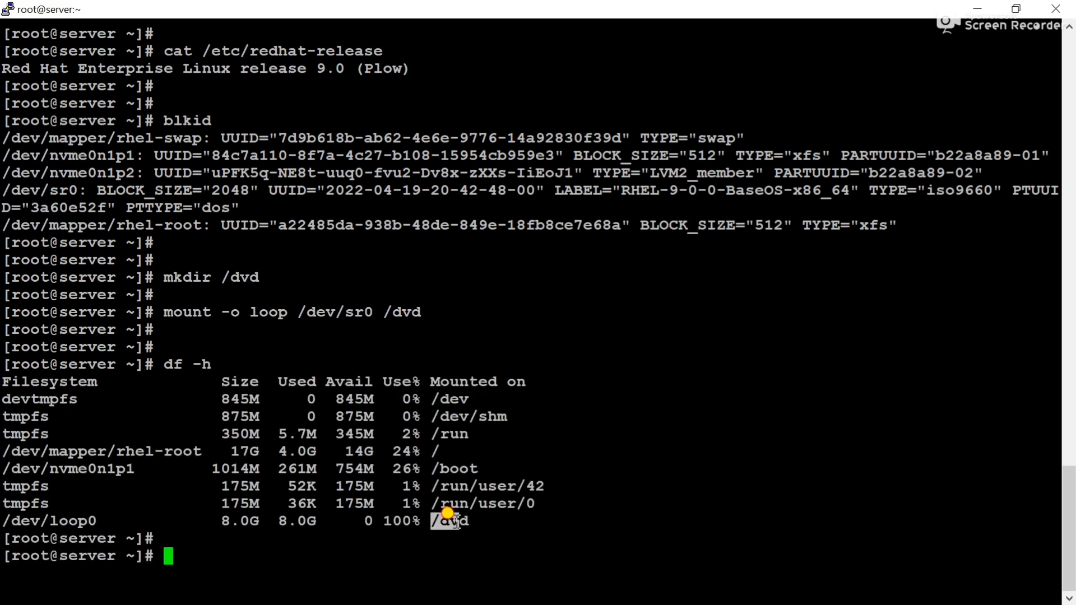
mouse_move(447, 369)
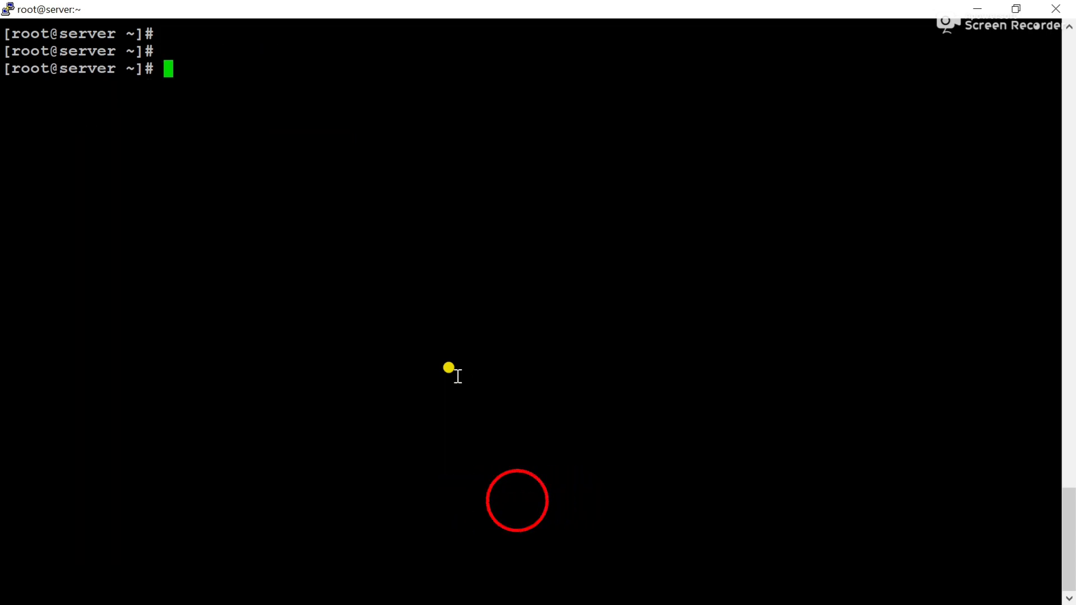
List /dvd/ to show AppStream, BaseOS, EFI, images and the other disc contents
key("Return")
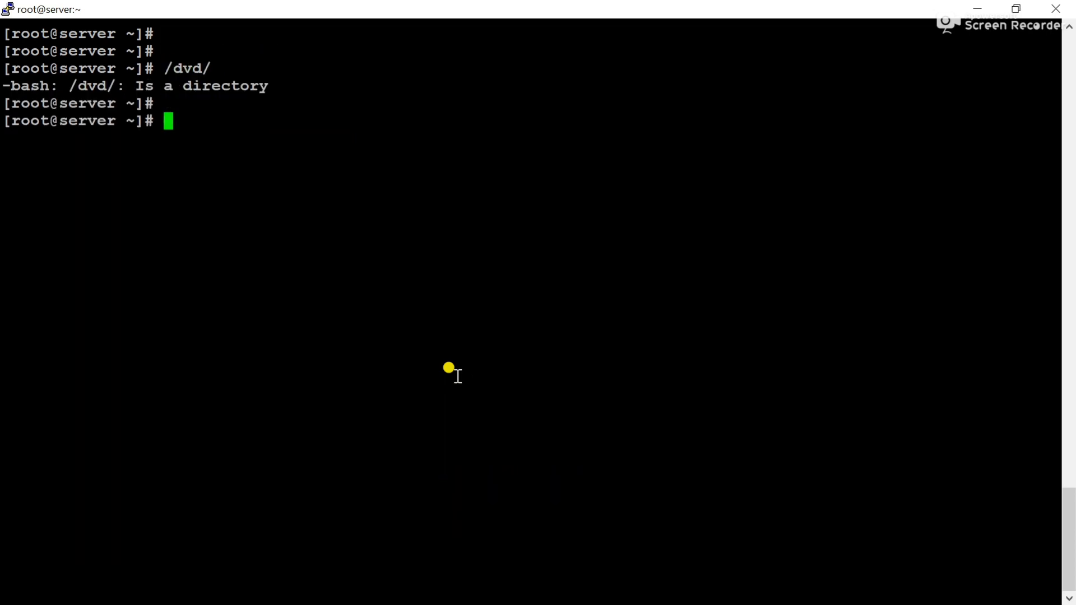
type("ls /")
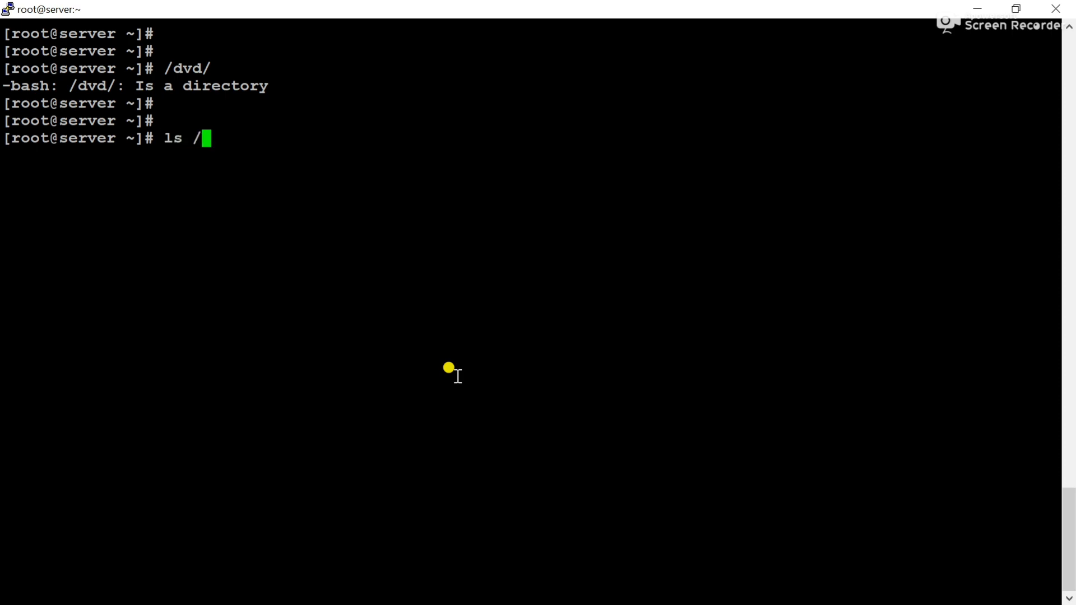
key("Return")
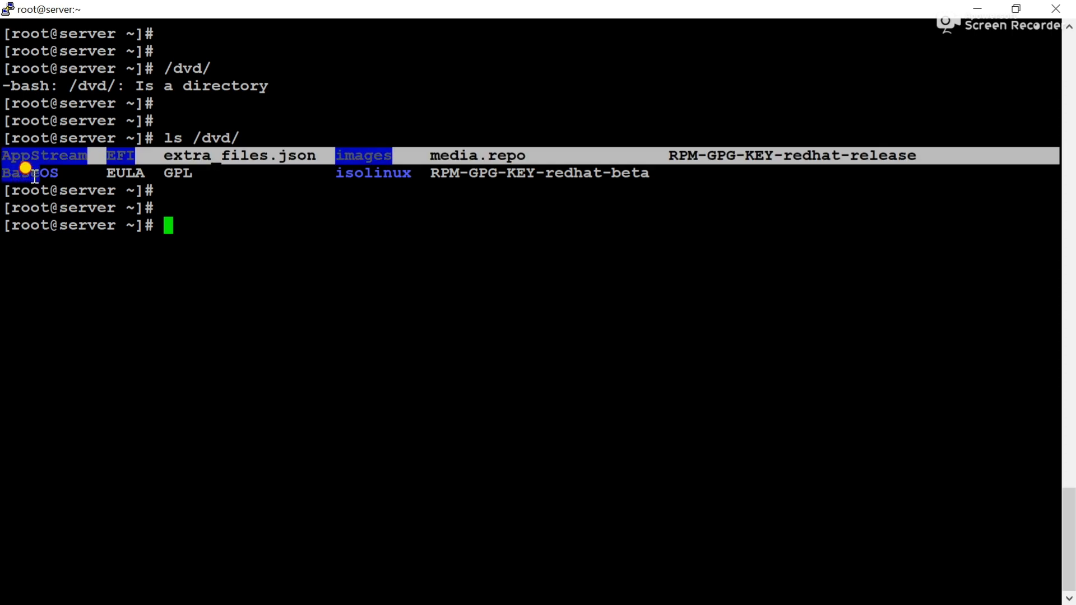
mouse_move(538, 165)
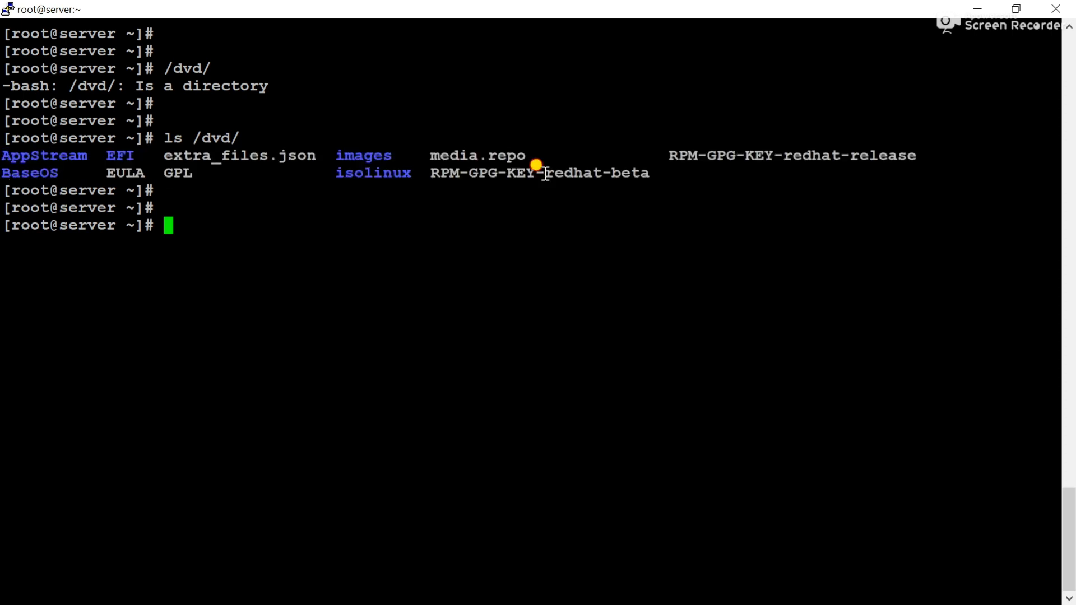
type("df -h")
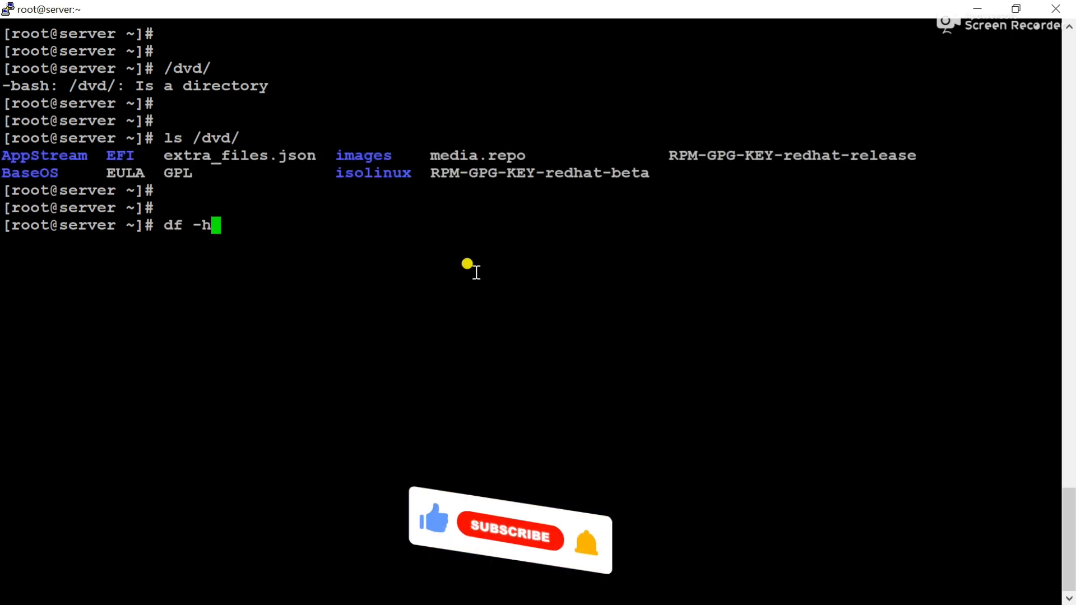
type("mount -o loop /dev/sr0 /dvd")
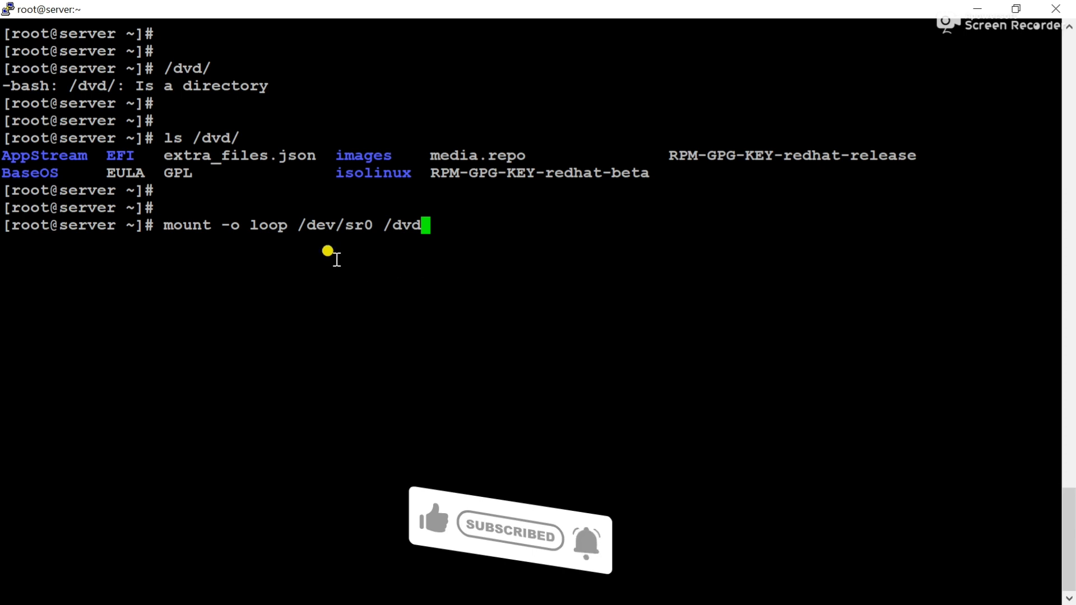
mouse_move(196, 236)
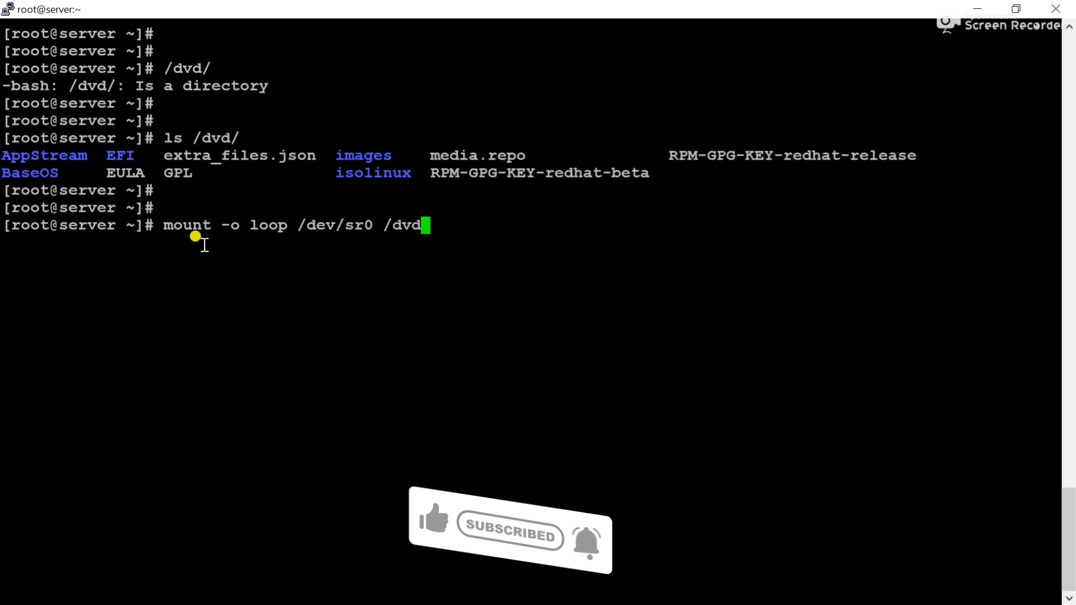